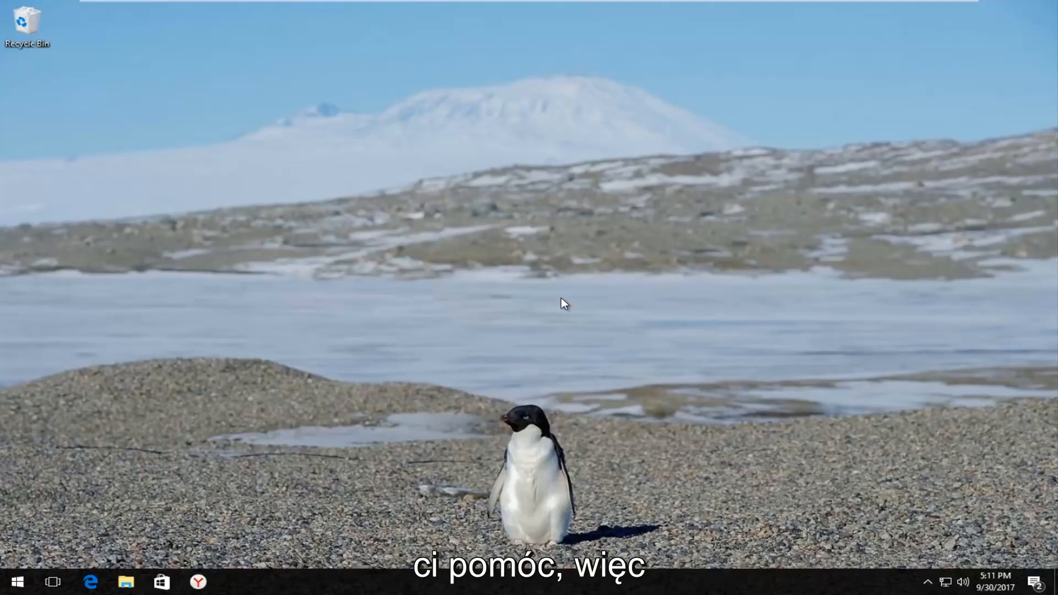
mouse_move(454, 301)
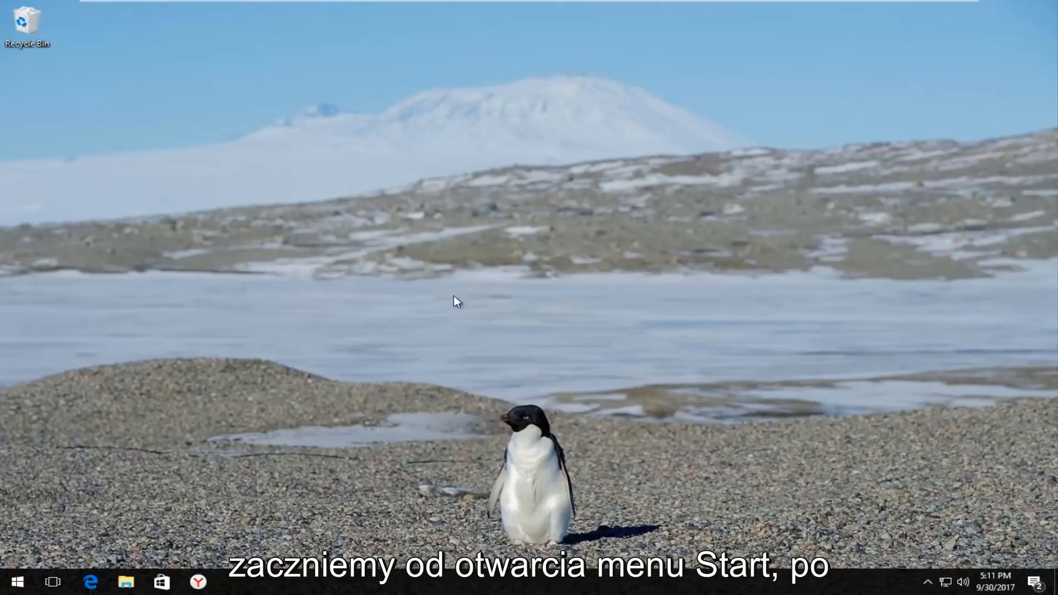
- Search the Start menu for 'control panel'
click(16, 580)
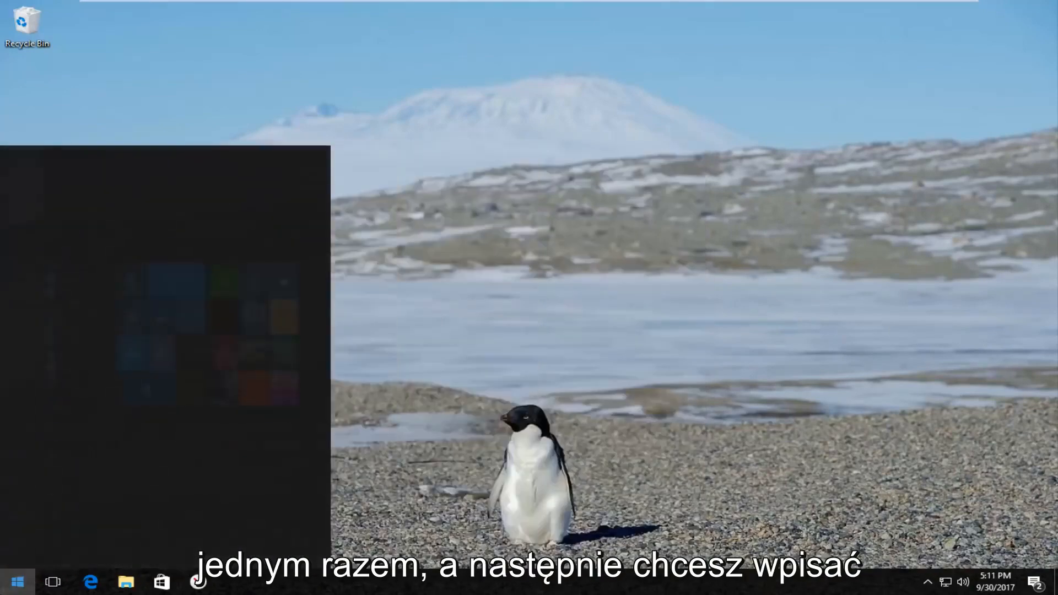
text(control panel)
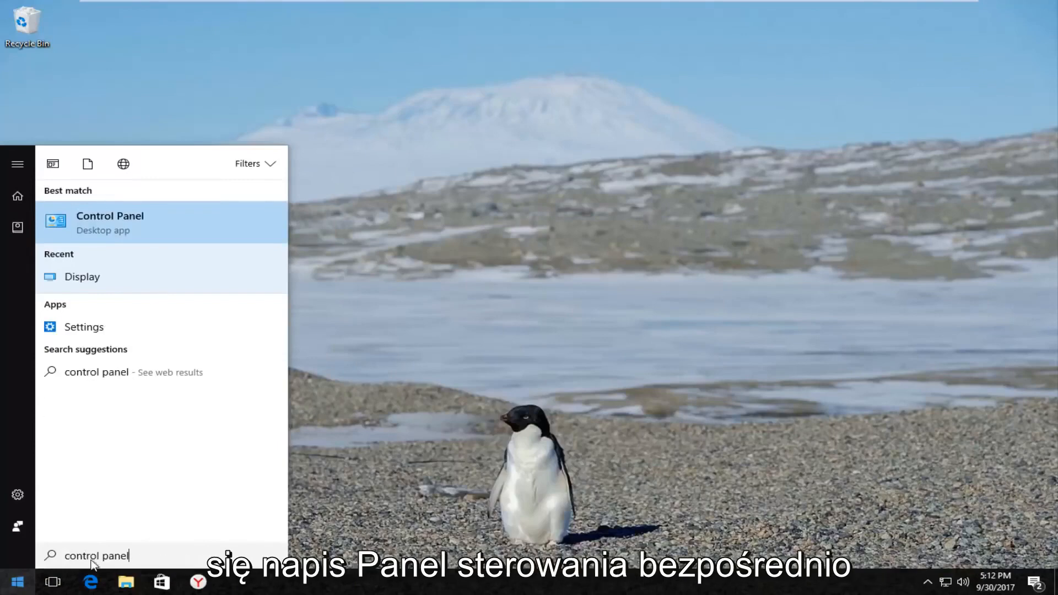
mouse_move(98, 226)
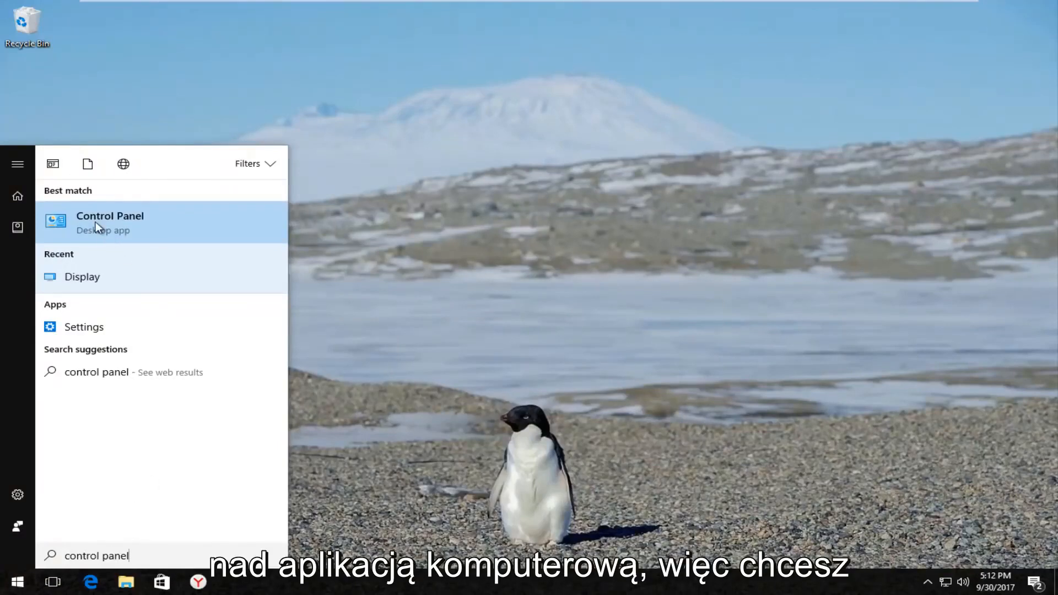
- Launch Control Panel from search results and view its items as Large icons
click(110, 223)
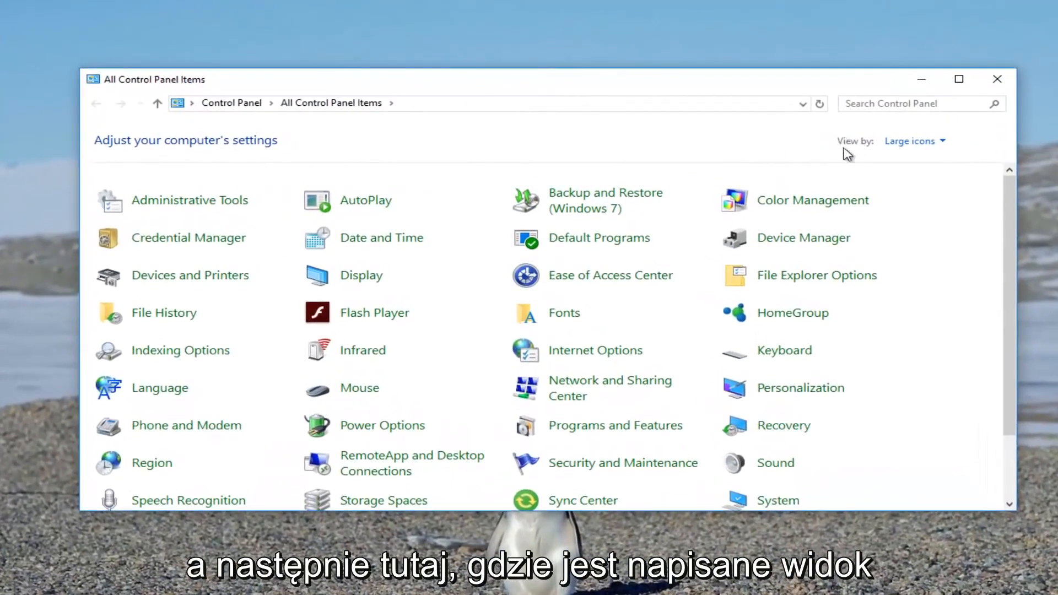
click(909, 141)
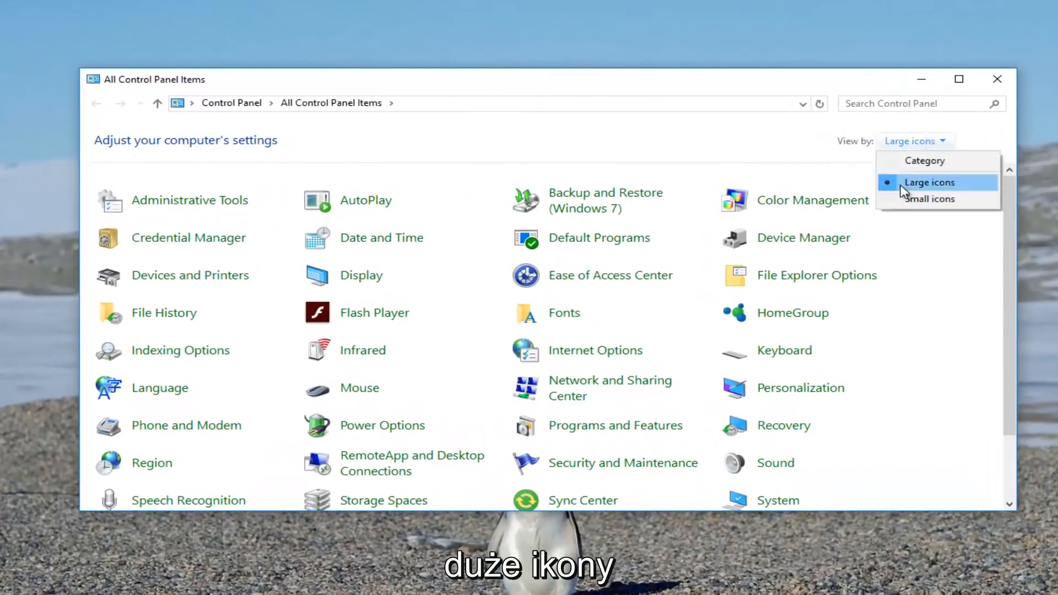
click(928, 182)
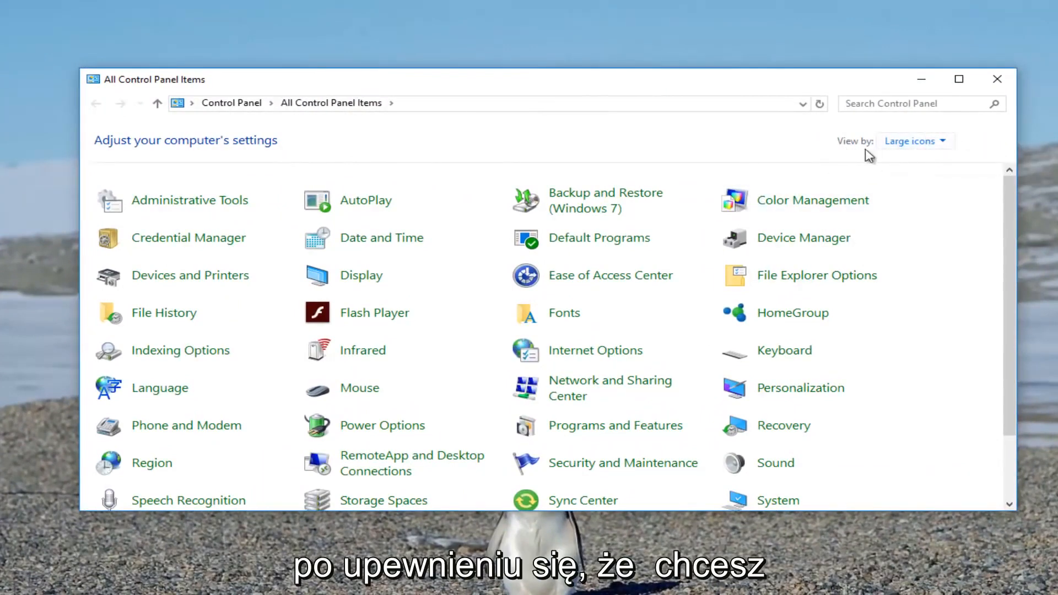
mouse_move(361, 275)
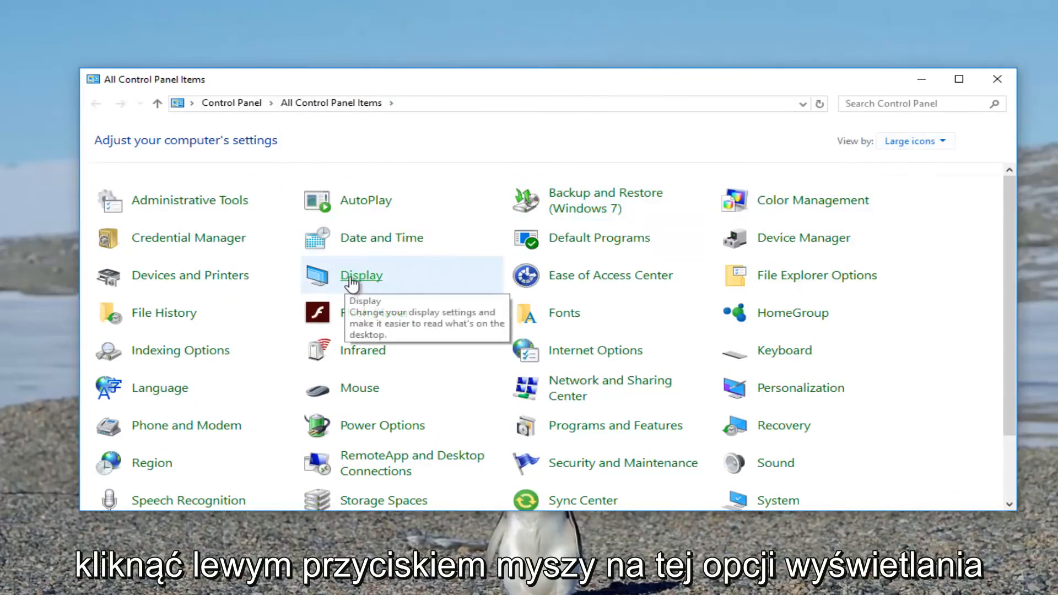
- Open the Display item from All Control Panel Items
click(361, 274)
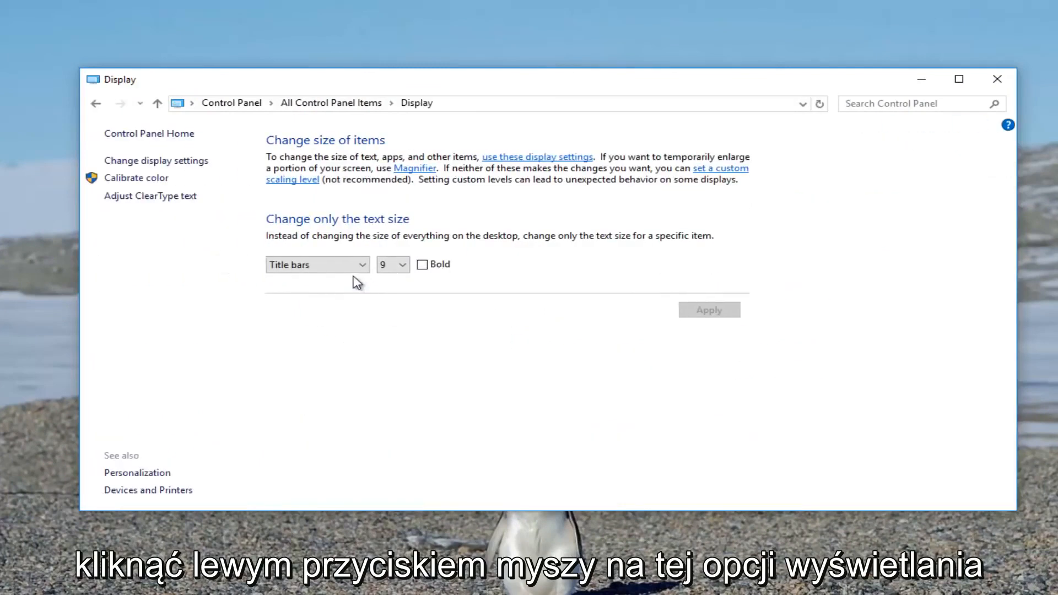
mouse_move(300, 149)
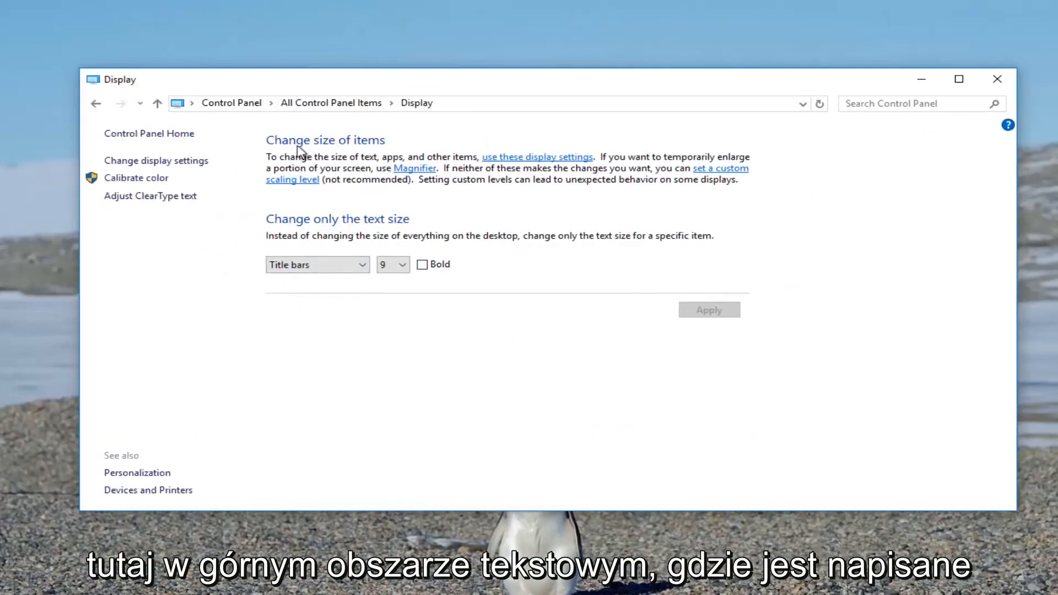
mouse_move(684, 169)
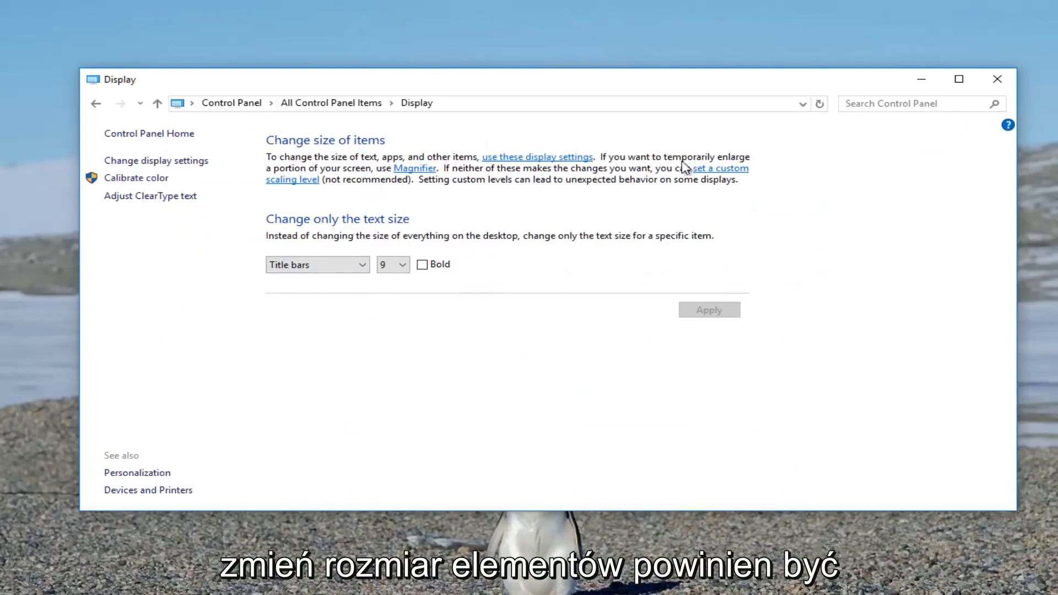
mouse_move(698, 172)
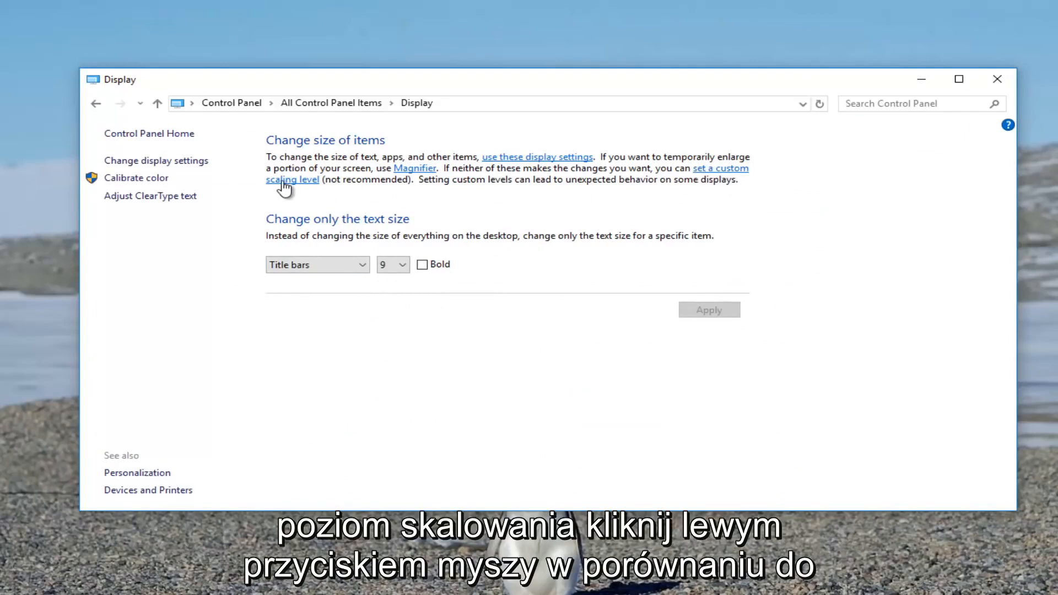
- Choose 150% in the Custom sizing options percentage list
click(292, 180)
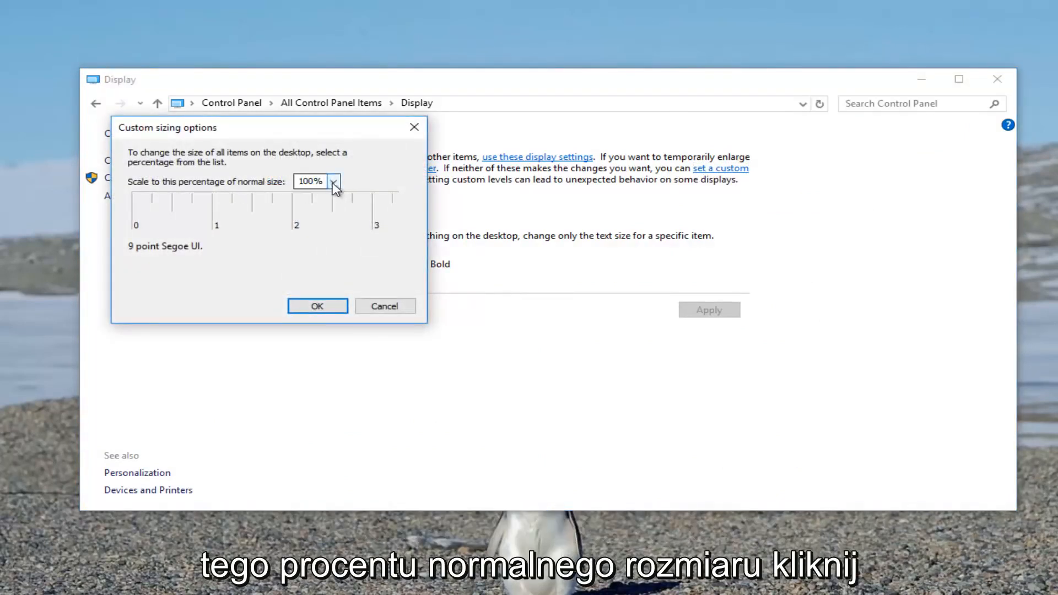
click(333, 183)
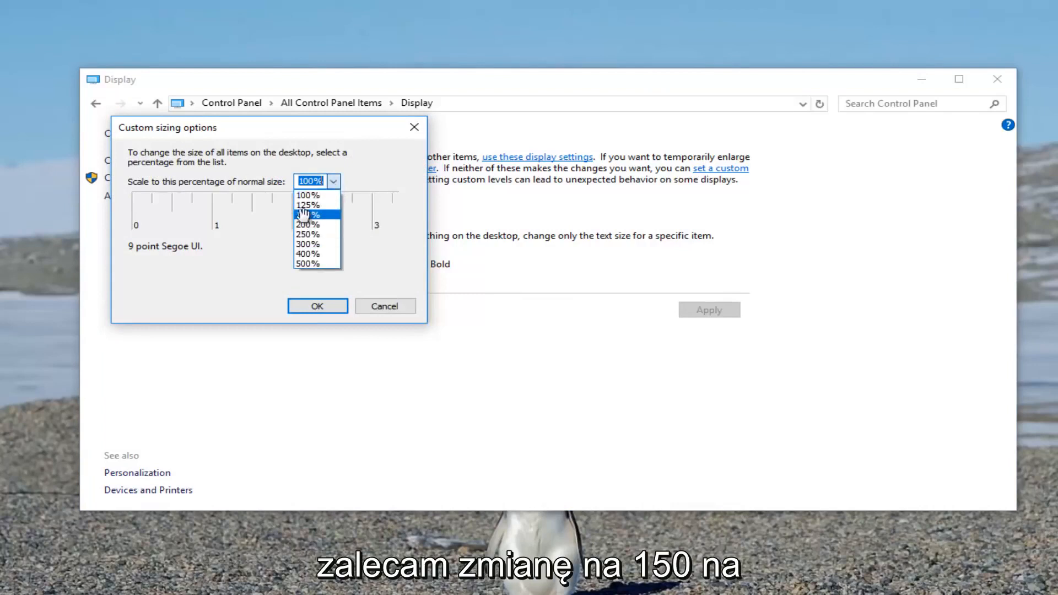
click(307, 214)
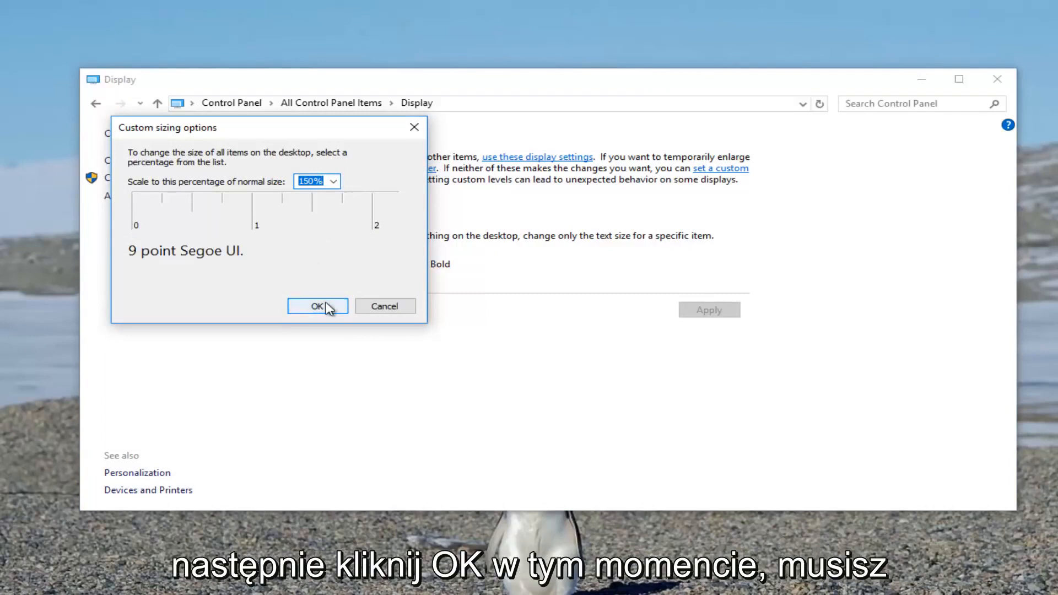
mouse_move(351, 195)
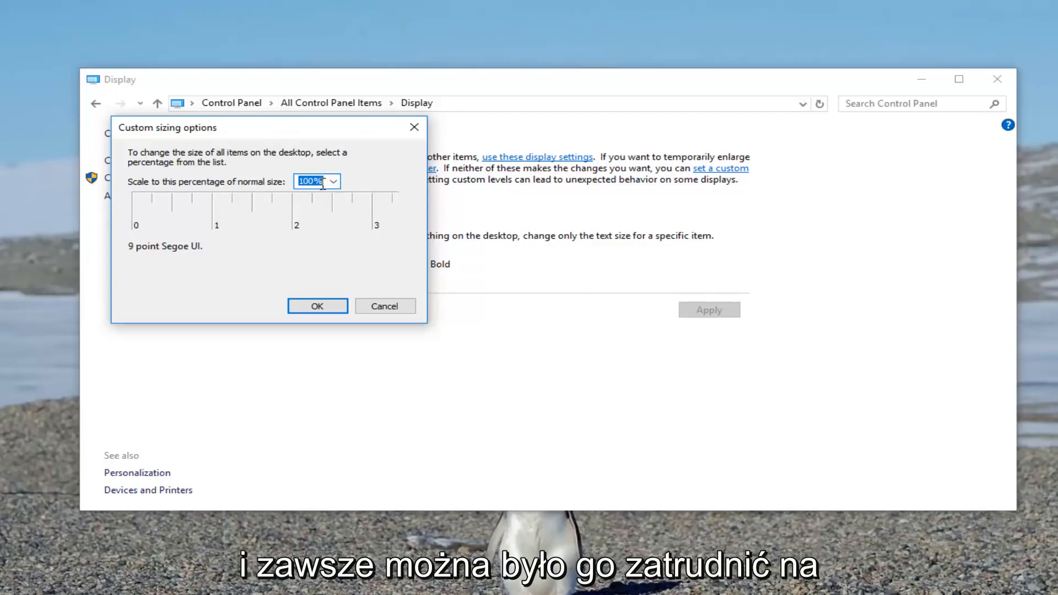
mouse_move(337, 184)
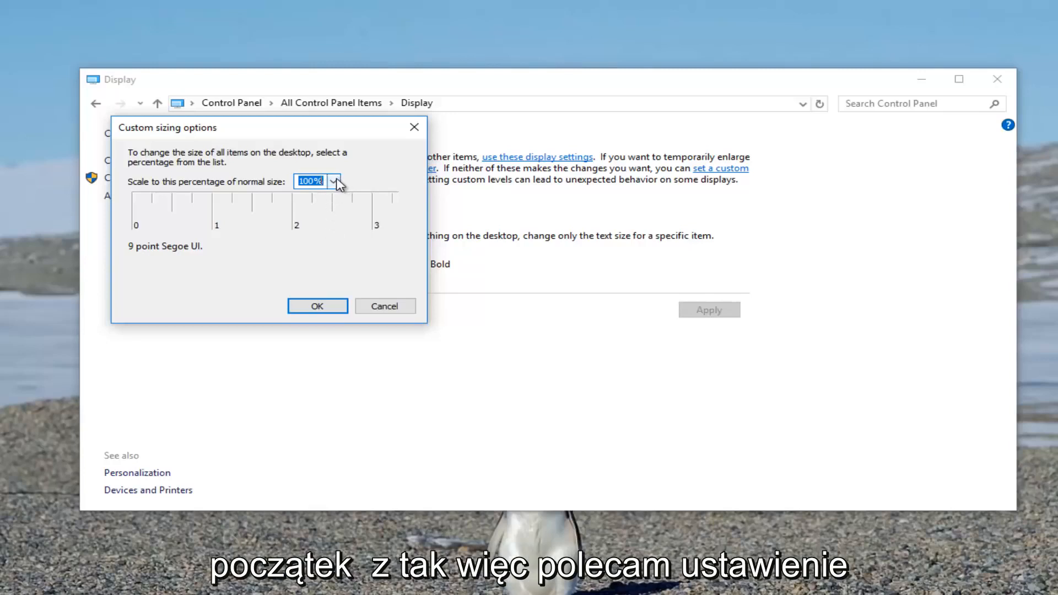
mouse_move(294, 187)
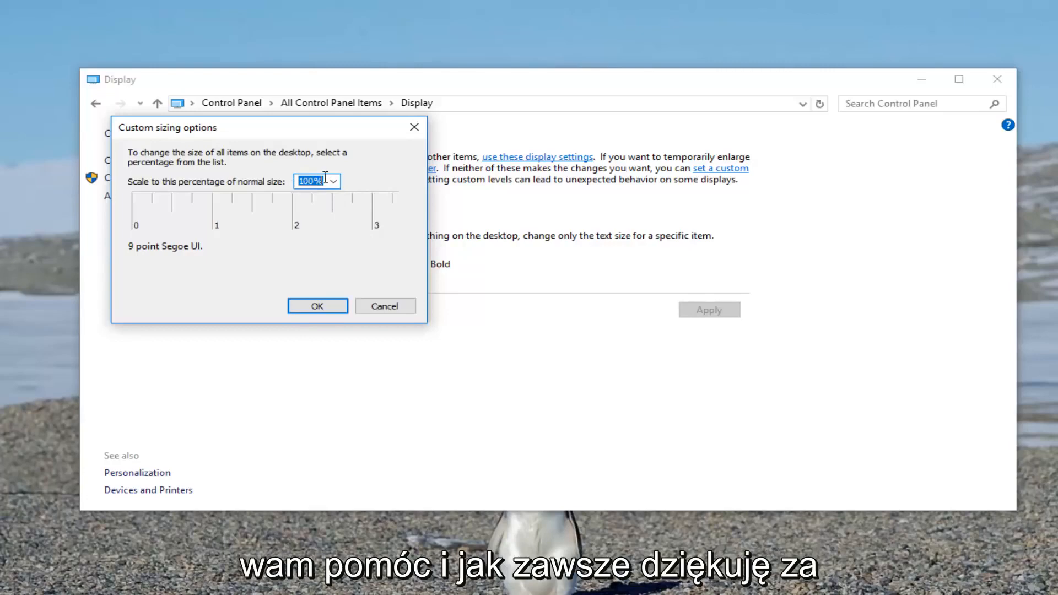
mouse_move(361, 184)
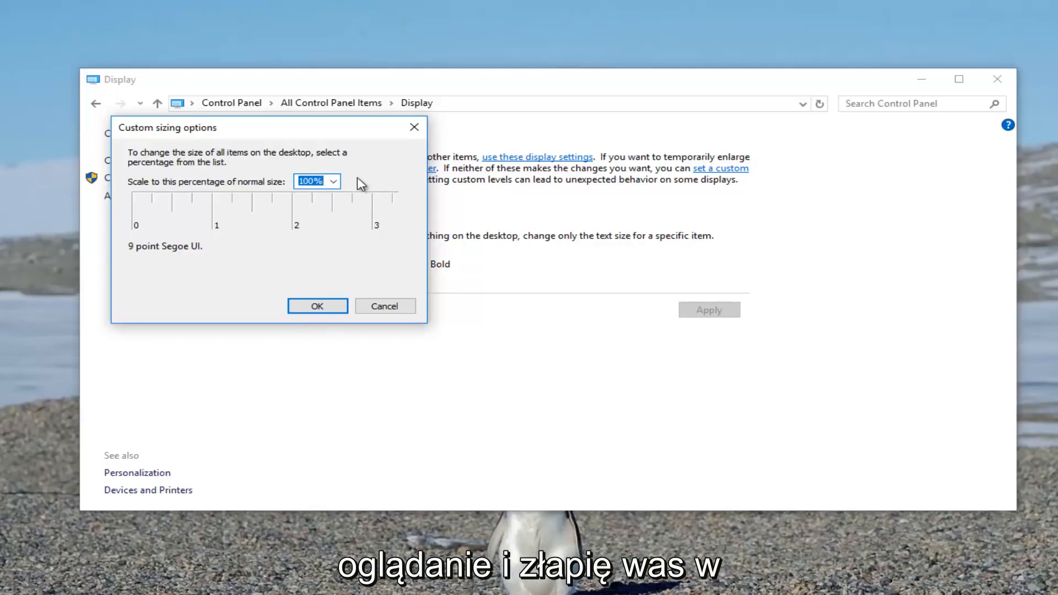